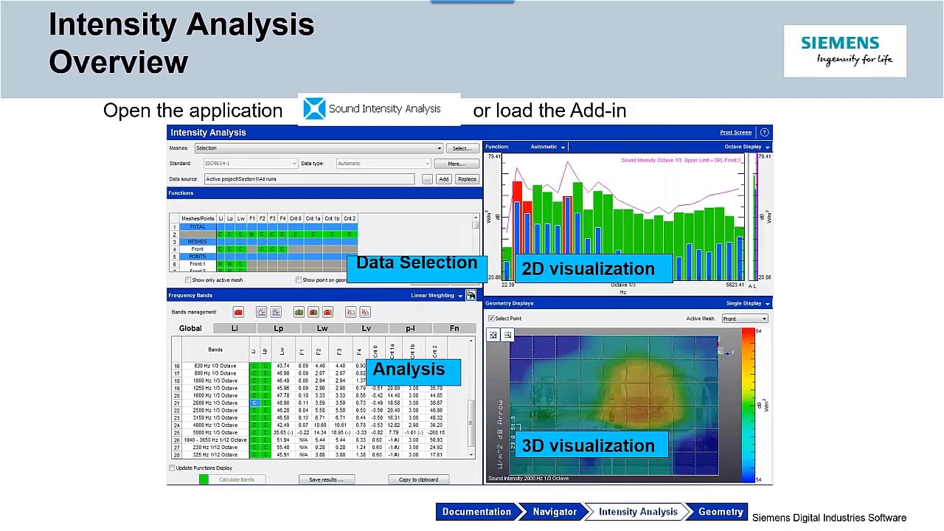
mouse_move(532, 131)
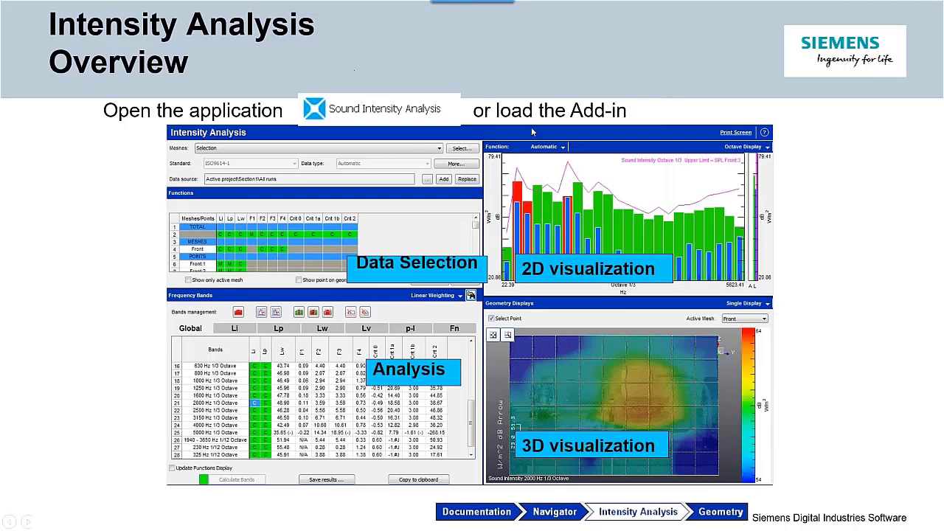
mouse_move(392, 233)
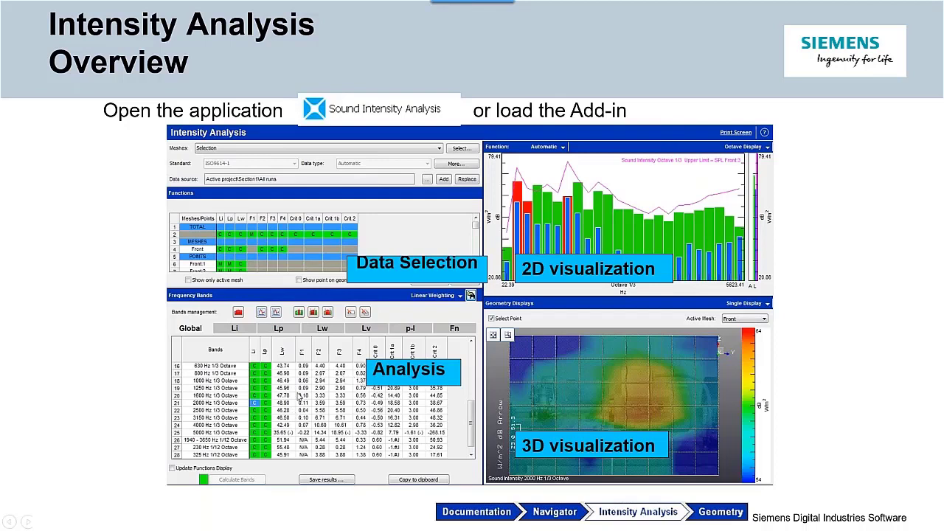
mouse_move(603, 401)
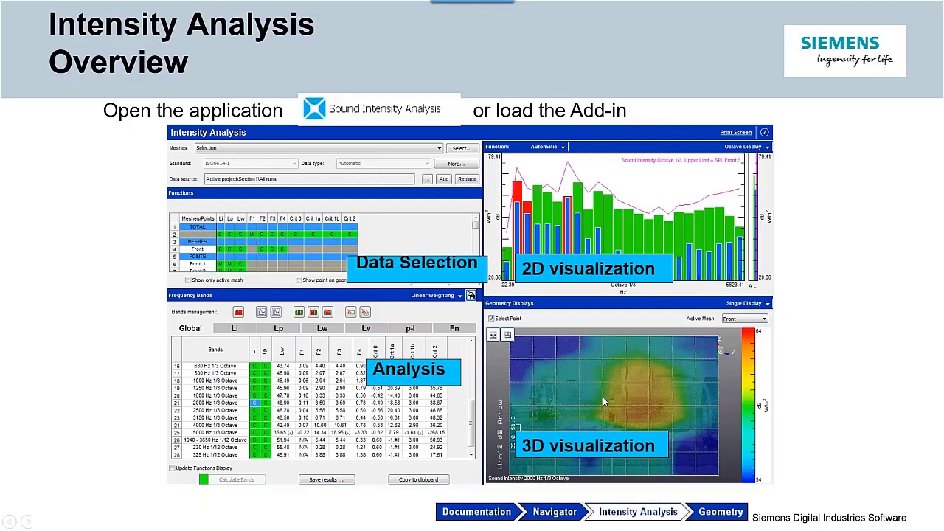
mouse_move(612, 431)
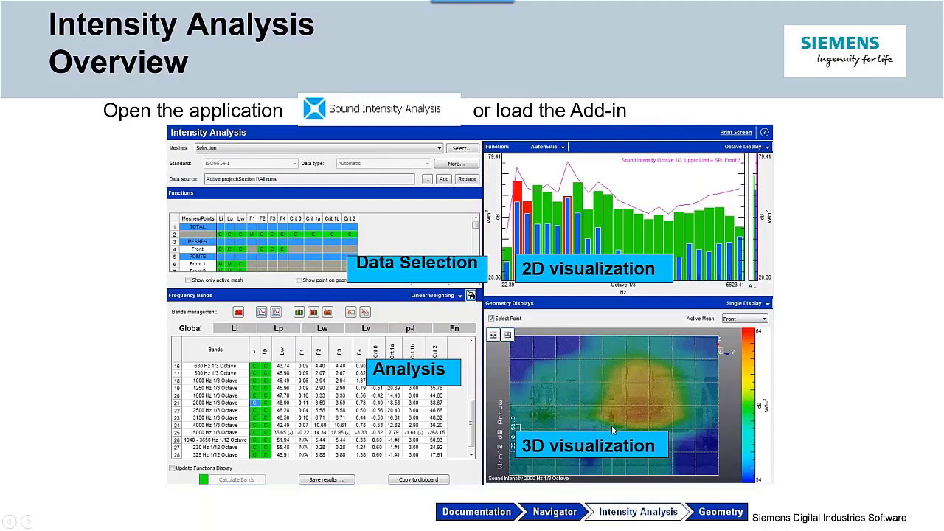
mouse_move(602, 390)
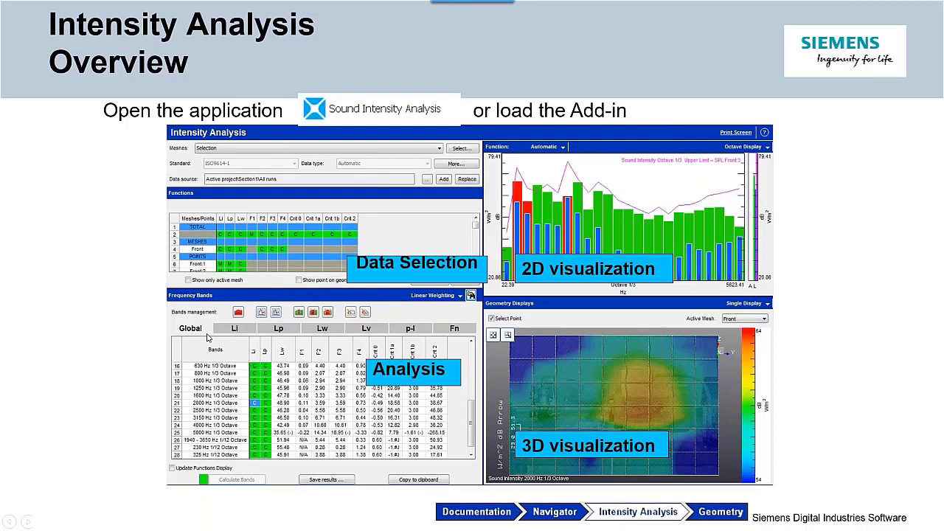
mouse_move(209, 338)
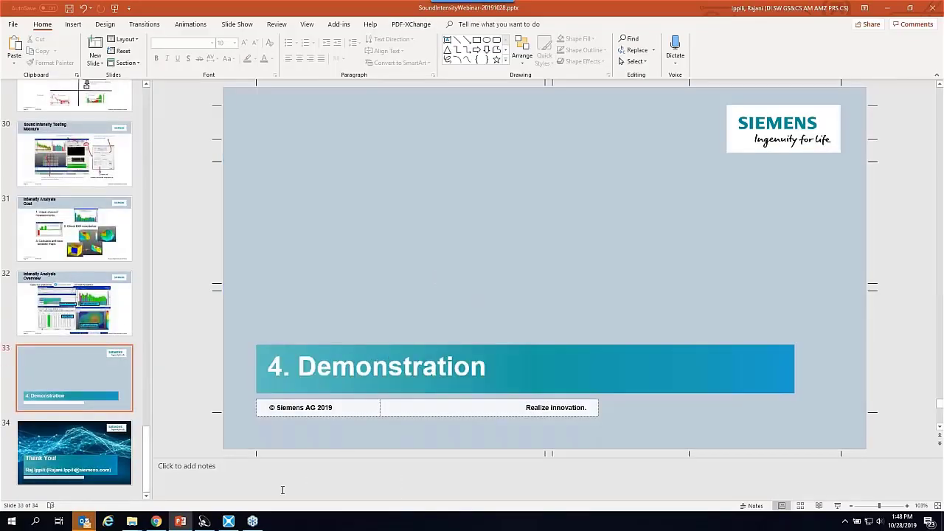
- Switch to the Sound Intensity Testing project and show the Intensity Analysis worksheet
click(227, 523)
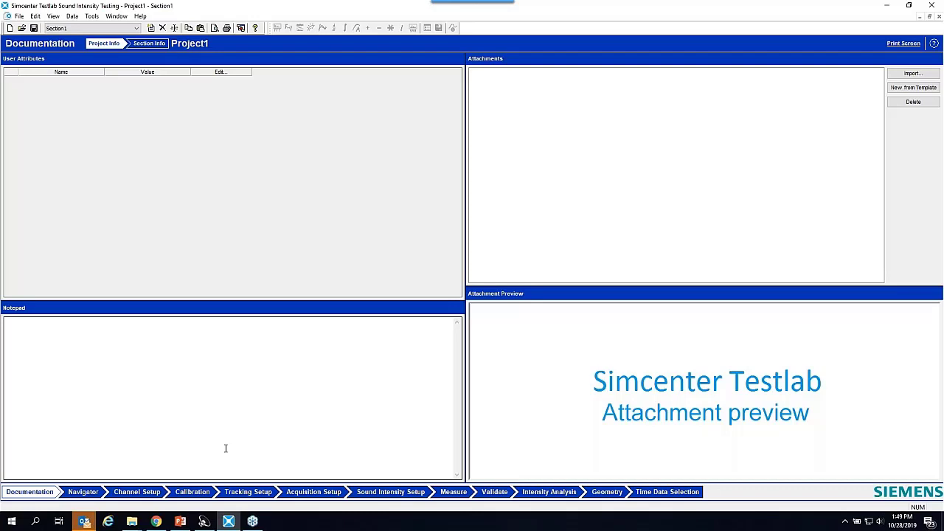
click(549, 493)
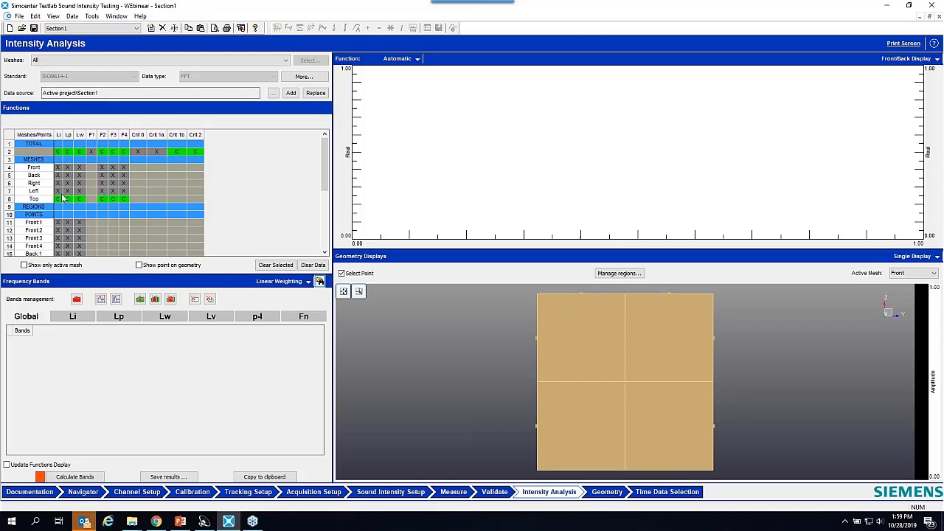
mouse_move(272, 182)
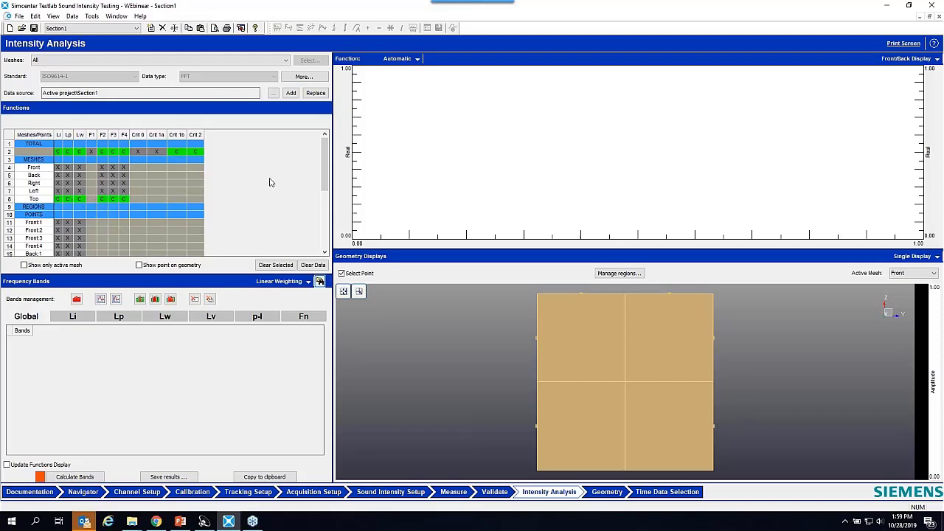
- Scroll the Functions grid down to the Top:1–Top:4 measurement point rows
scroll(down, 3)
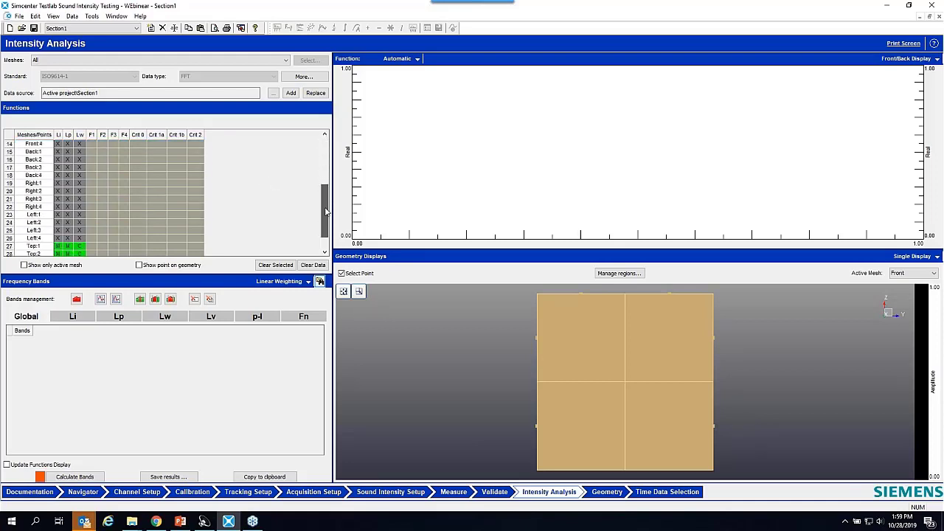
scroll(down, 3)
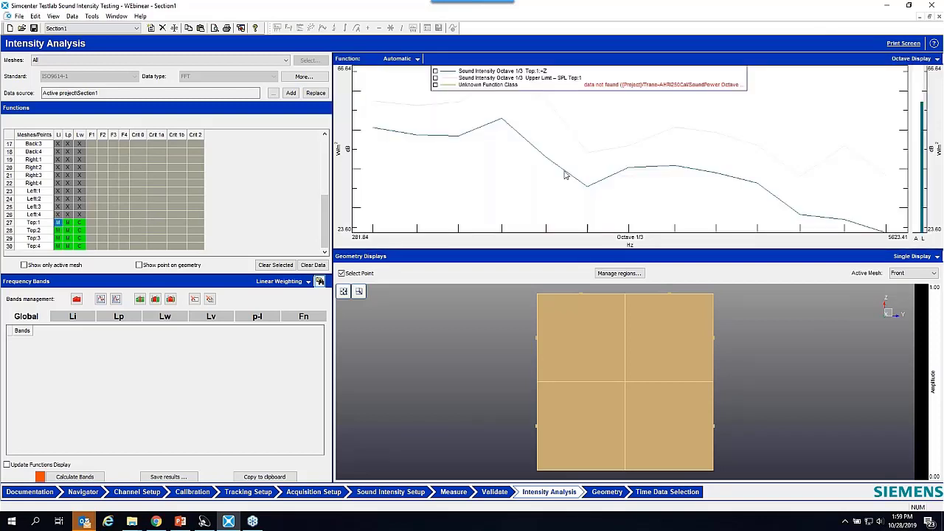
- Plot the third-octave intensity spectra of a Top point and Top:2 in the function display
click(79, 222)
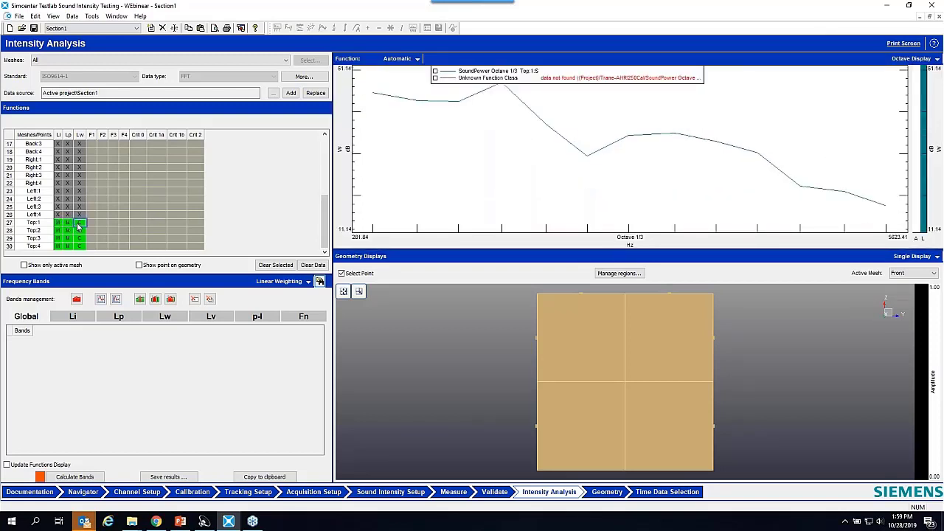
click(68, 230)
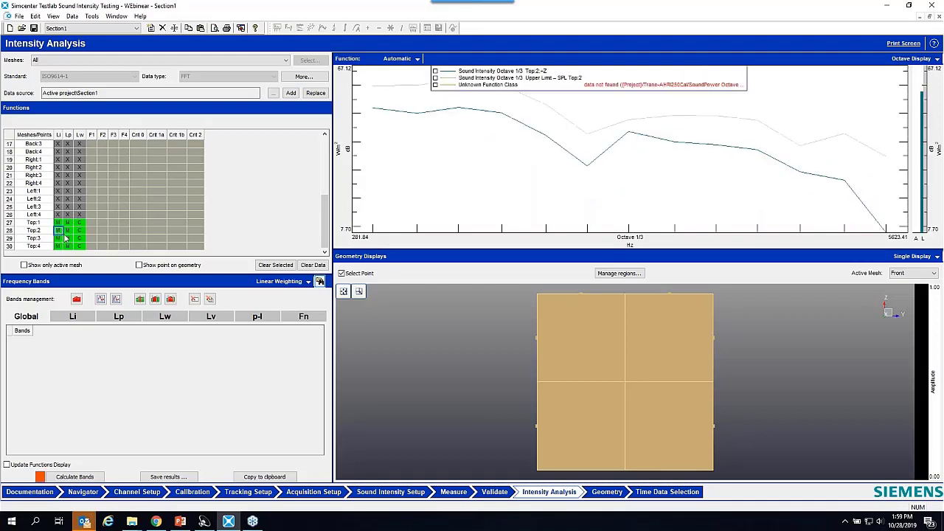
click(68, 231)
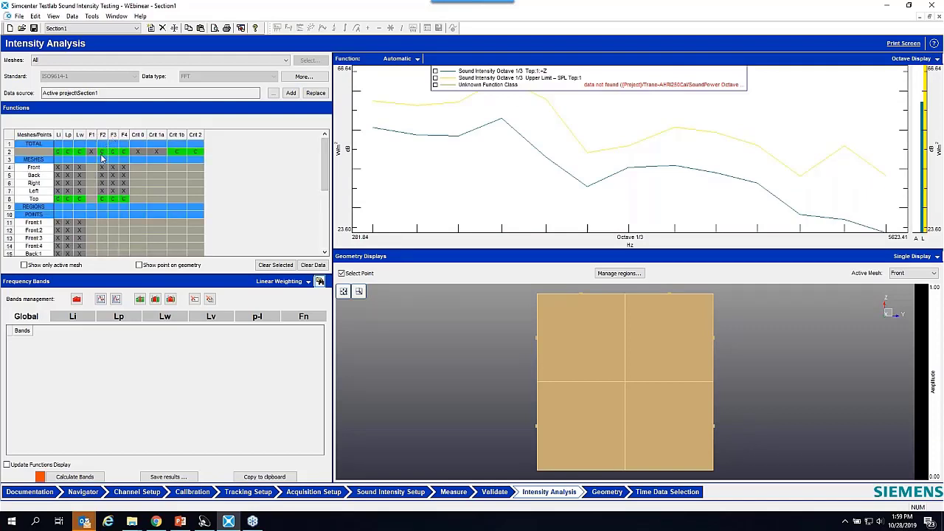
mouse_move(148, 207)
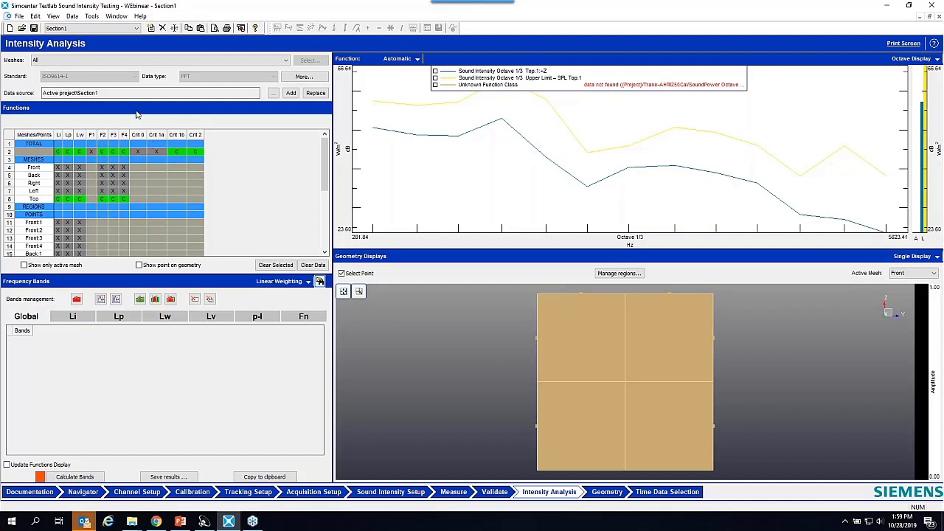
mouse_move(74, 88)
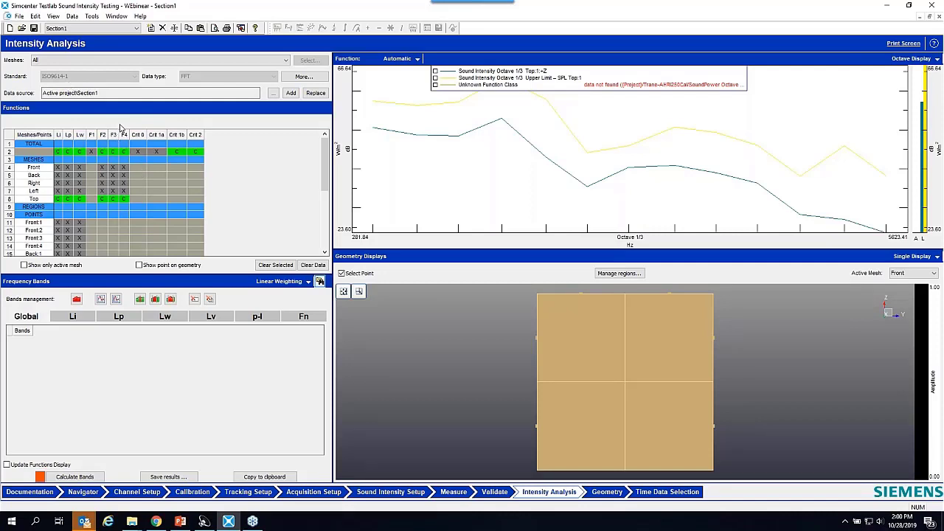
mouse_move(89, 298)
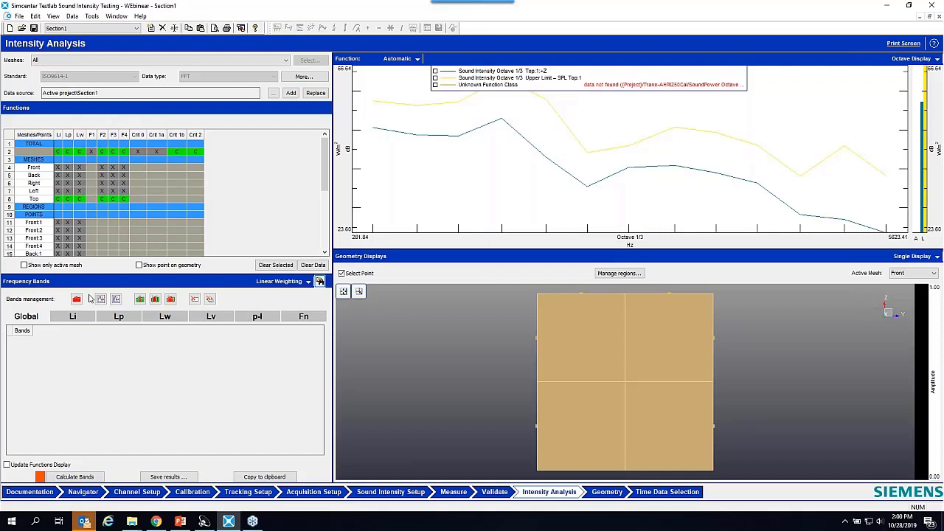
- Display the 100 Hz 1/3 octave intensity colour map on the 3D mesh
click(77, 298)
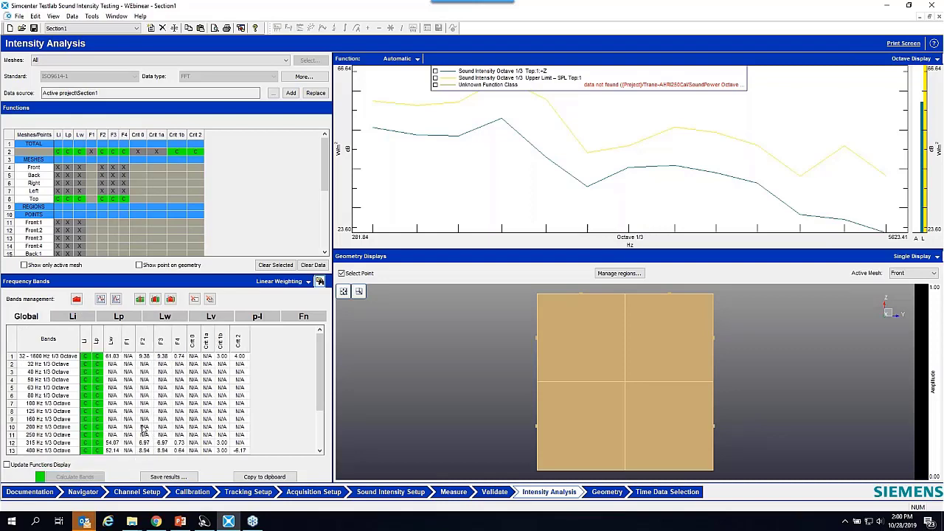
click(86, 403)
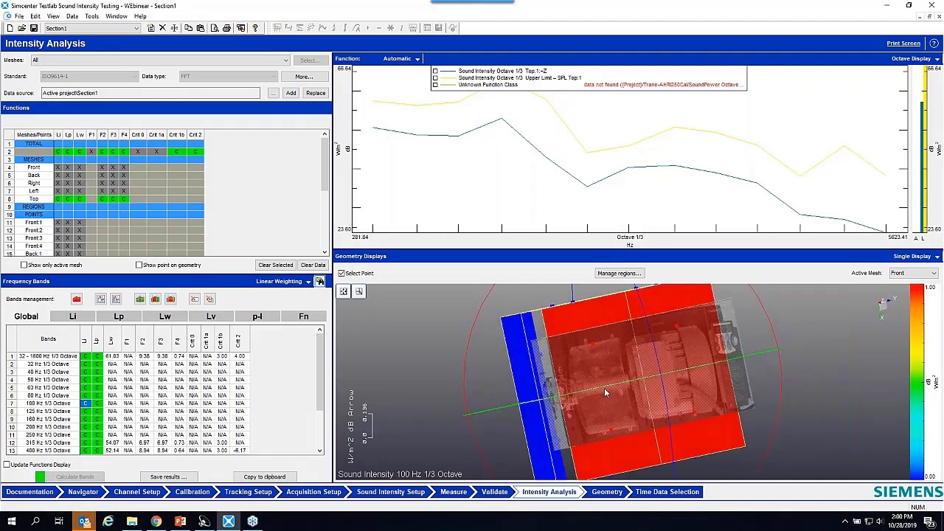
- Map the 250 Hz 1/3 octave band onto the mesh and inspect it from several angles
drag(605, 392, 629, 341)
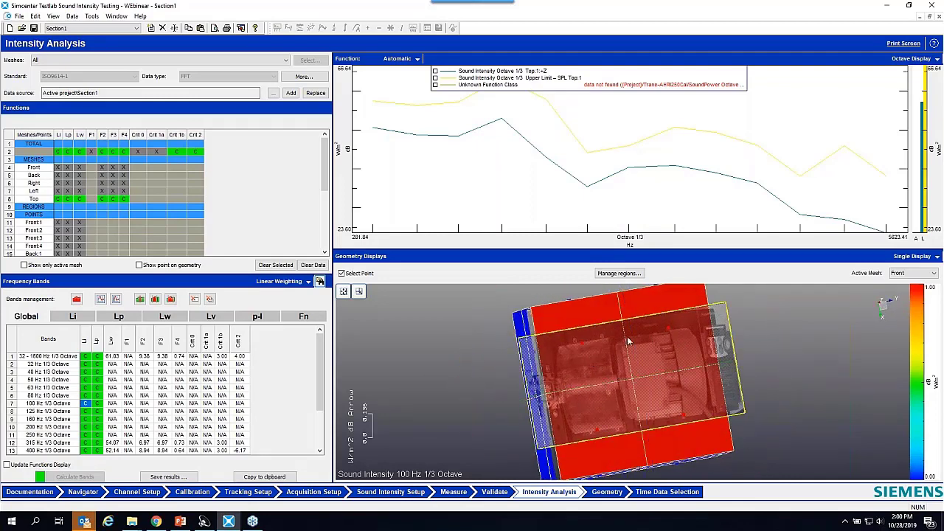
click(85, 395)
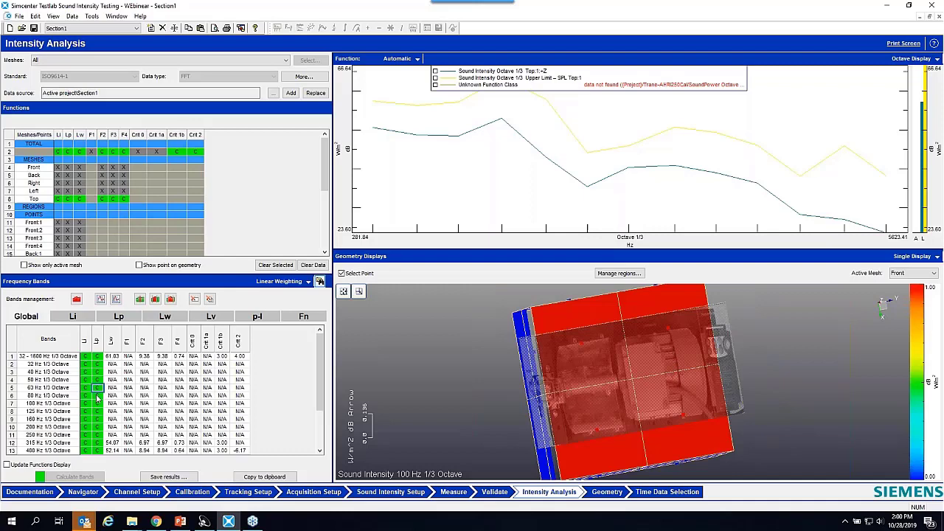
click(47, 450)
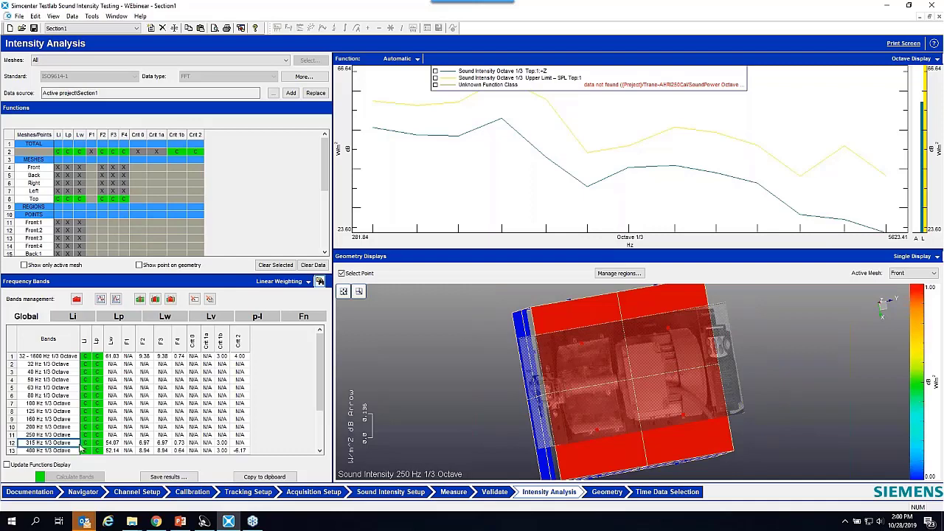
mouse_move(450, 378)
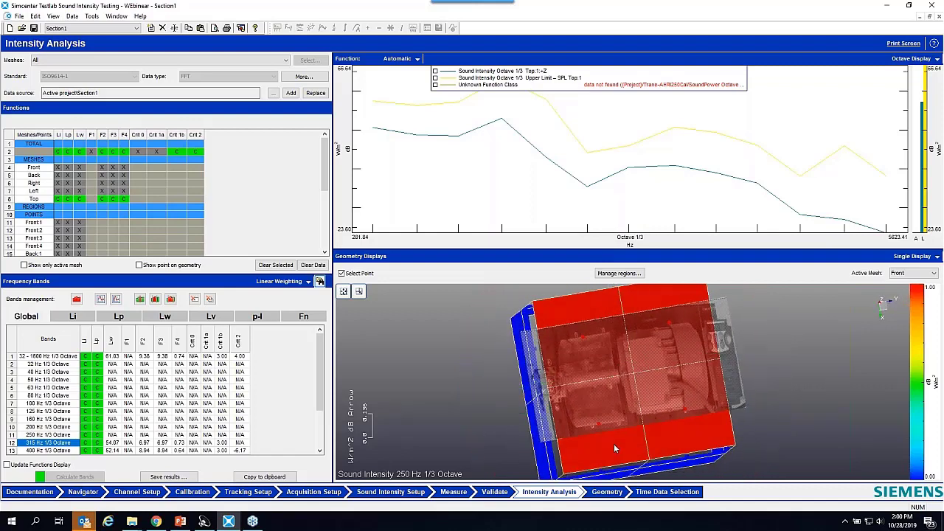
drag(617, 449, 605, 369)
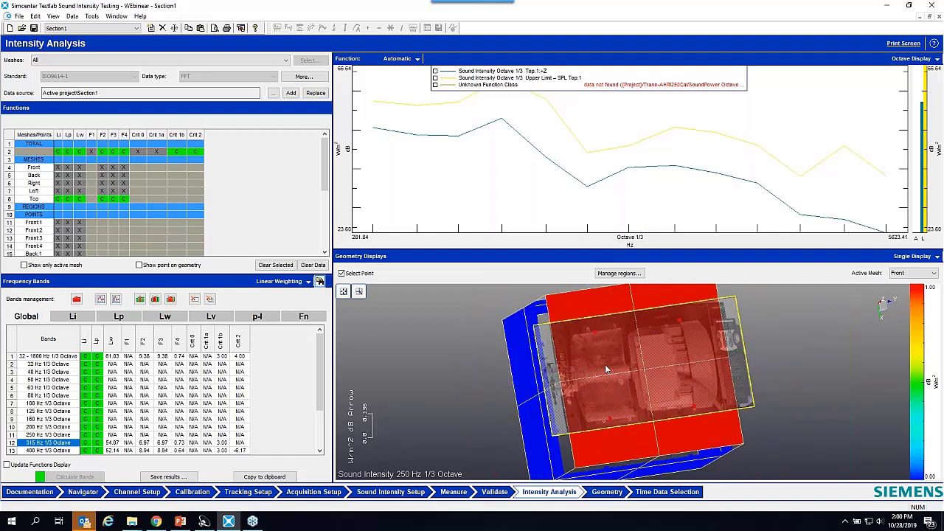
mouse_move(616, 372)
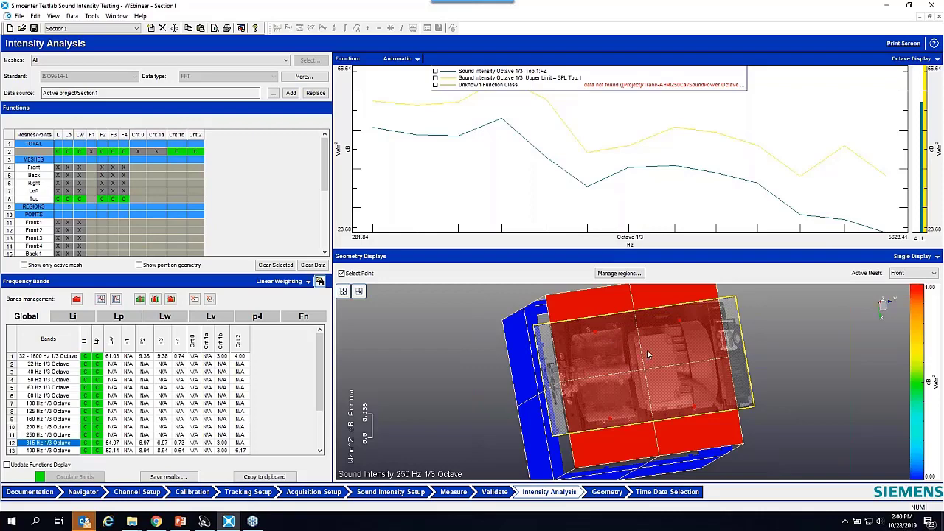
drag(649, 355, 613, 390)
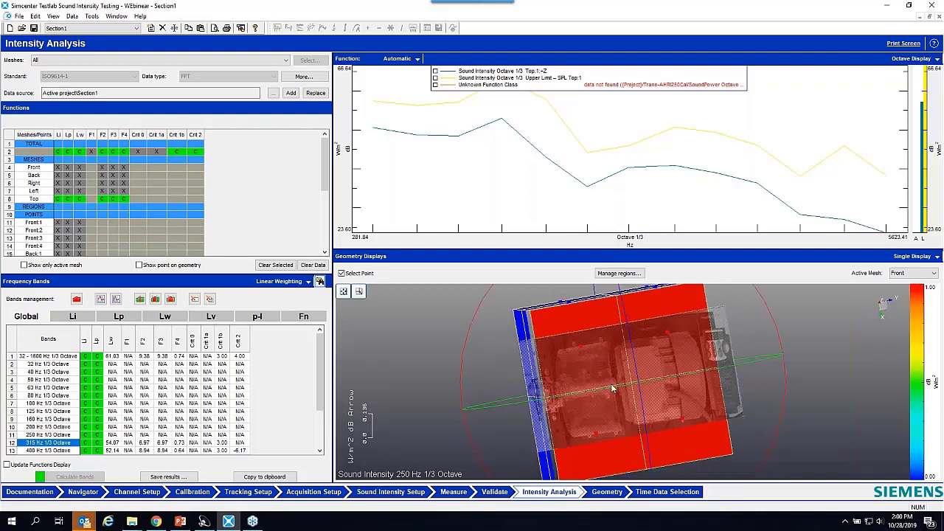
drag(612, 390, 631, 377)
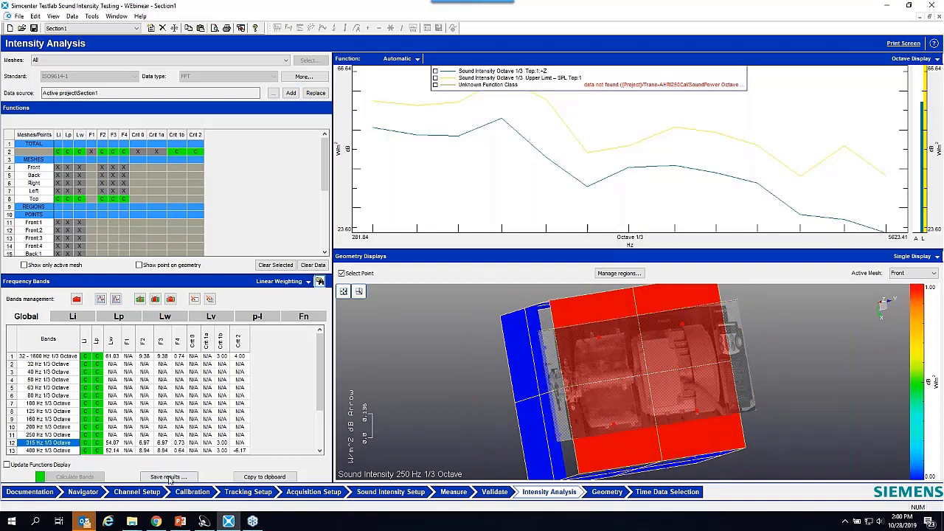
- Save the calculated intensity results and go to the Navigator worksheet
click(168, 477)
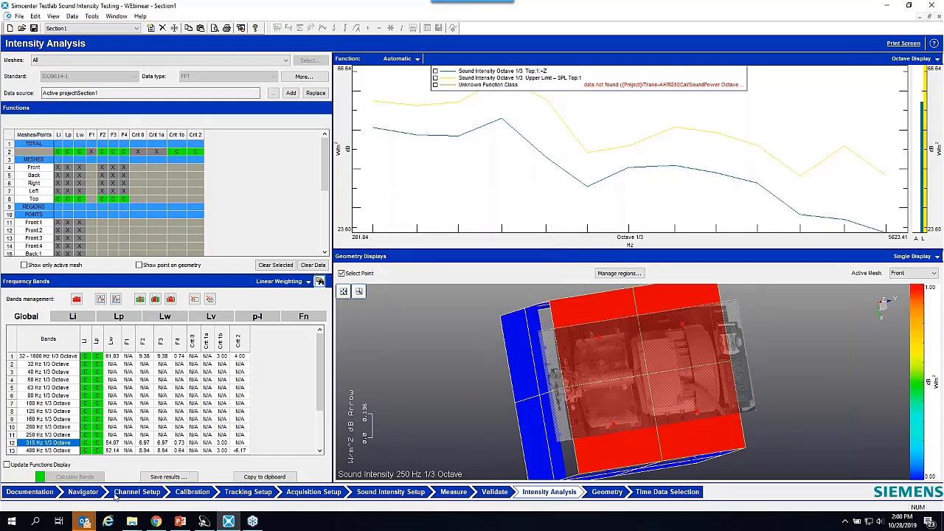
click(83, 492)
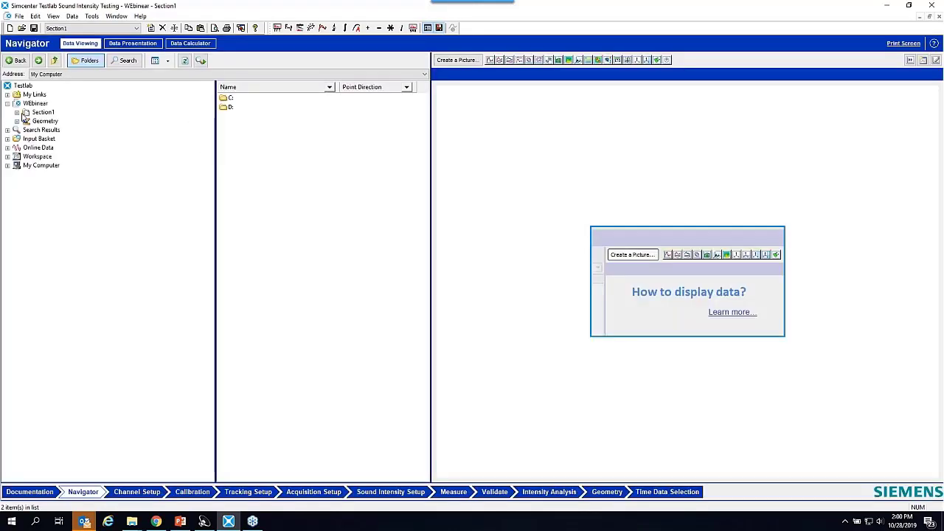
- Expand Section1 in the Navigator tree and list the SI Results folder contents
click(18, 113)
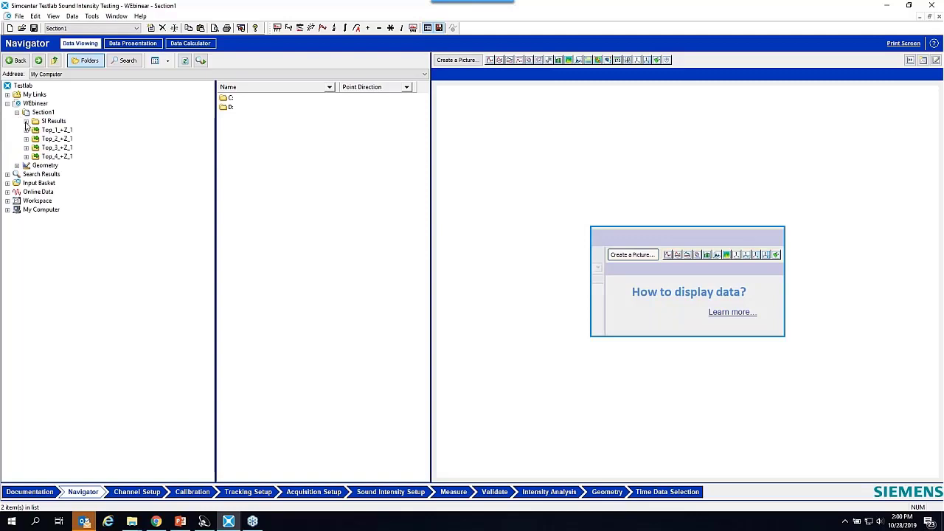
click(53, 121)
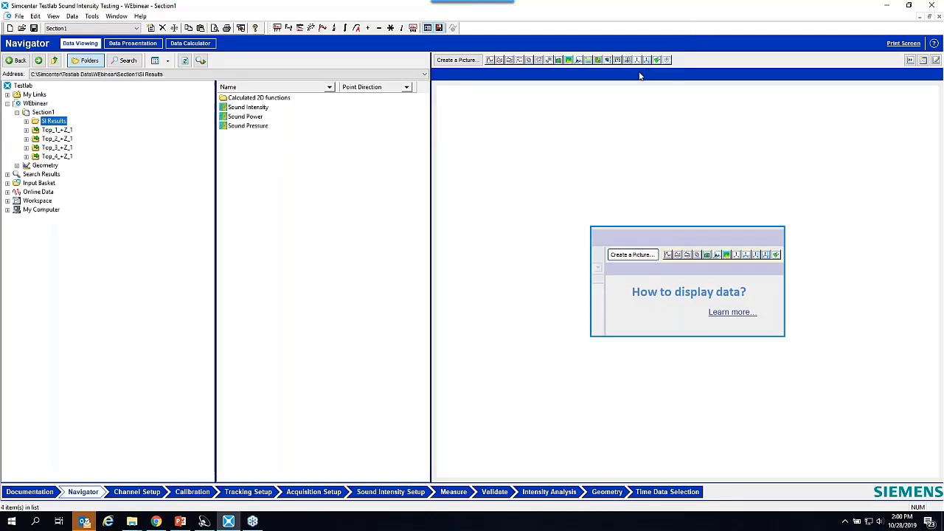
mouse_move(658, 59)
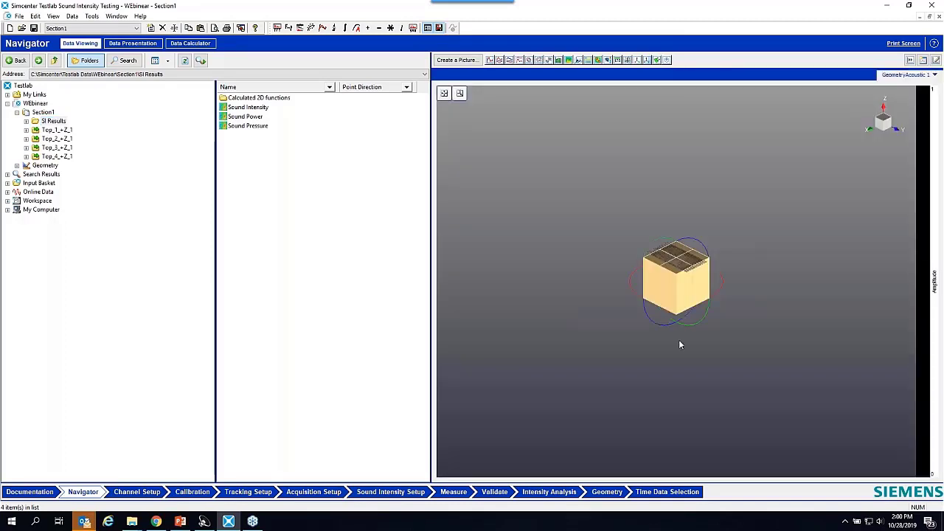
- Tilt the saved geometry preview and select the Sound Power result
drag(679, 346, 691, 299)
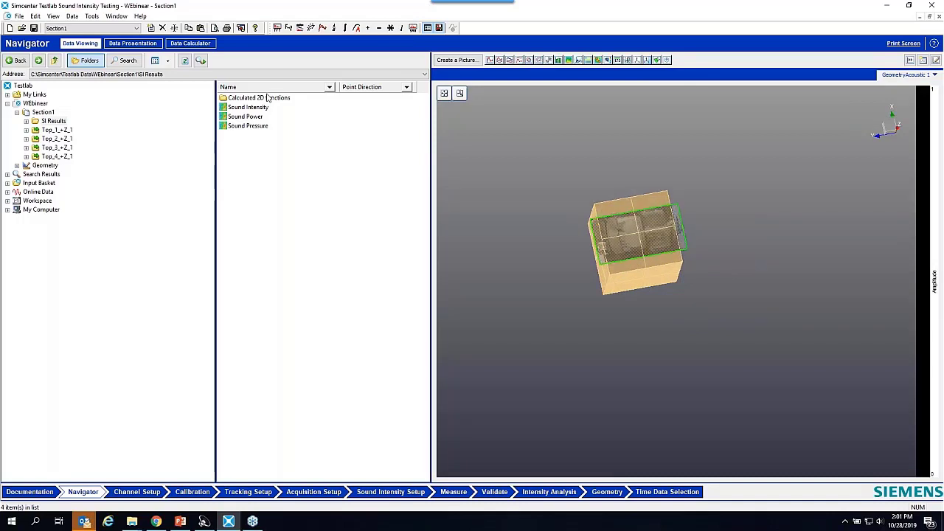
click(245, 116)
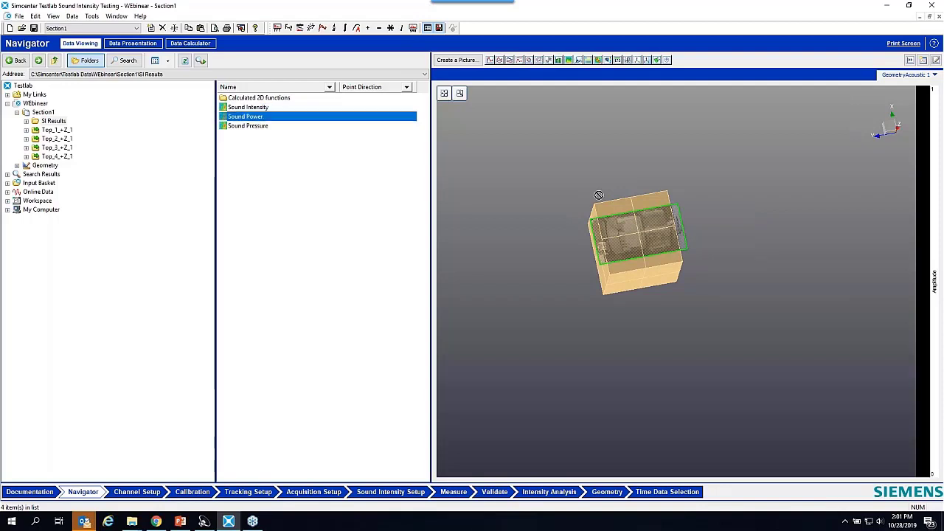
mouse_move(248, 126)
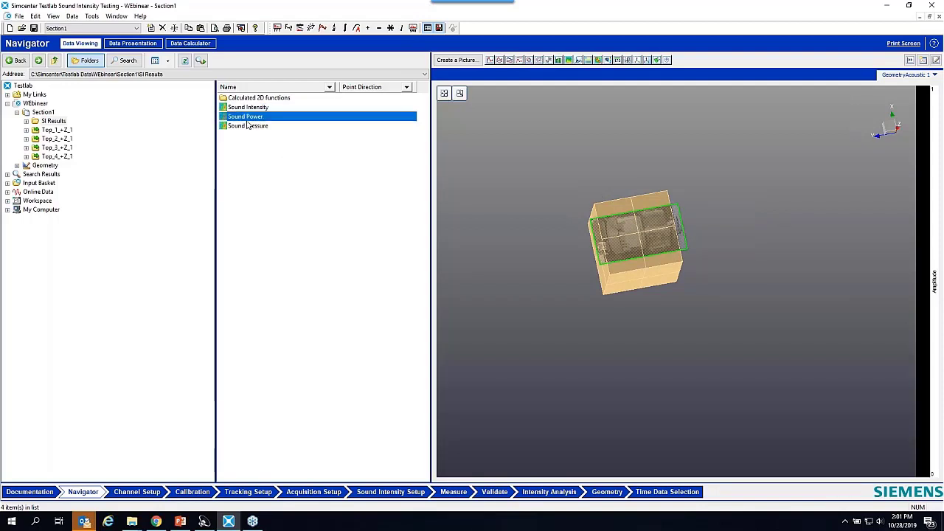